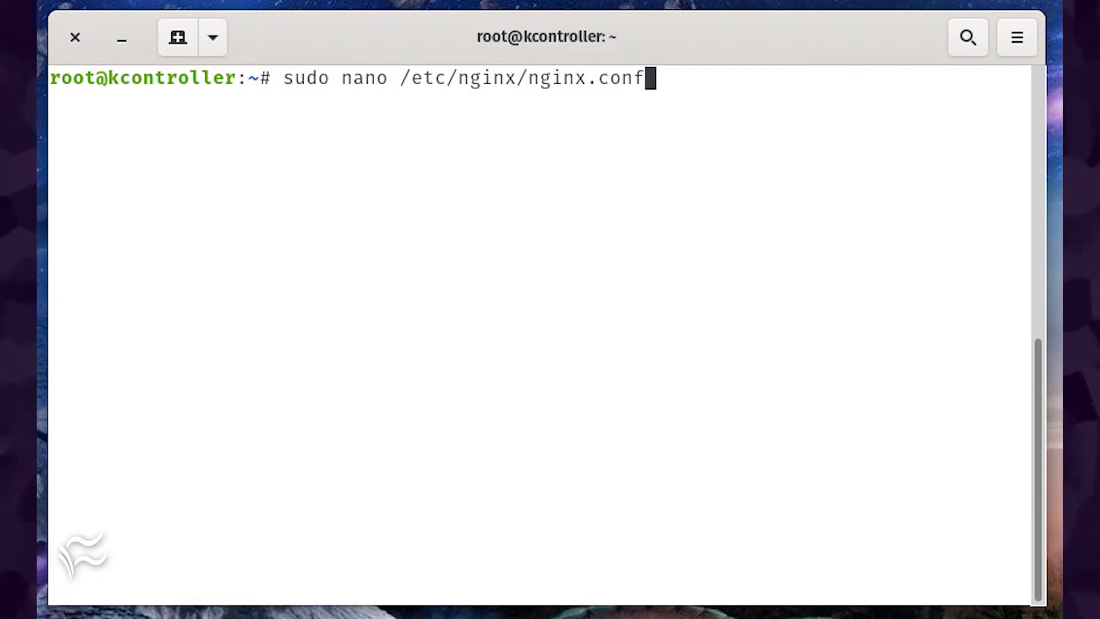
Step: Edit nginx.conf as root to add client_max_body_size 100M, then enter the default-site nano command
{"action": "key", "text": "Return"}
{"action": "type", "text": "client_max_body_size 100M;"}
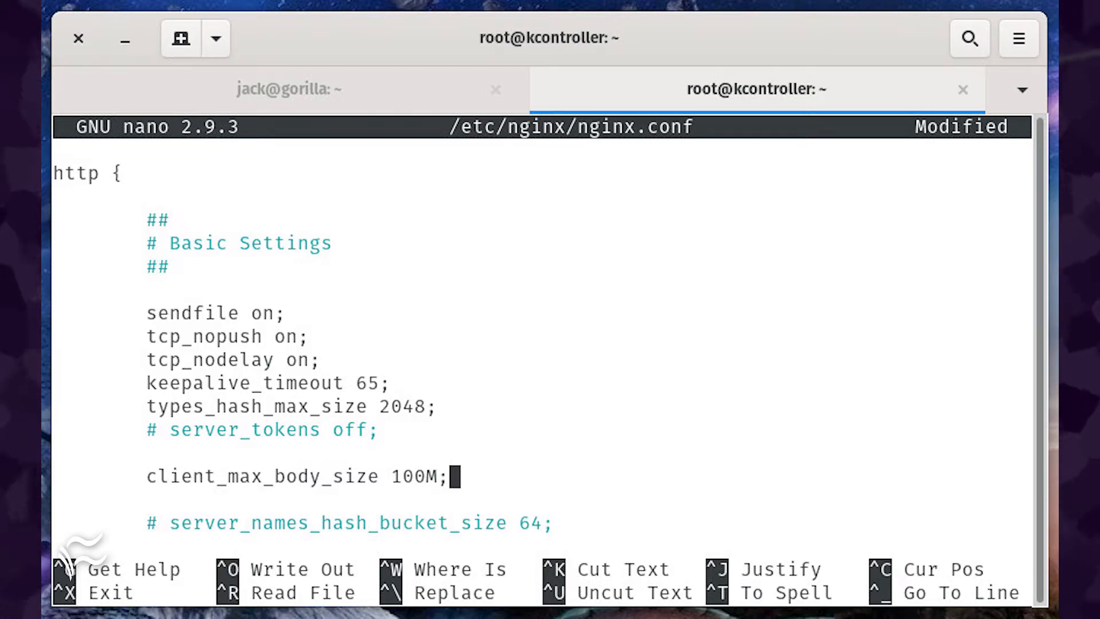
{"action": "type", "text": "sudo nano /etc/nginx/sites-available/default"}
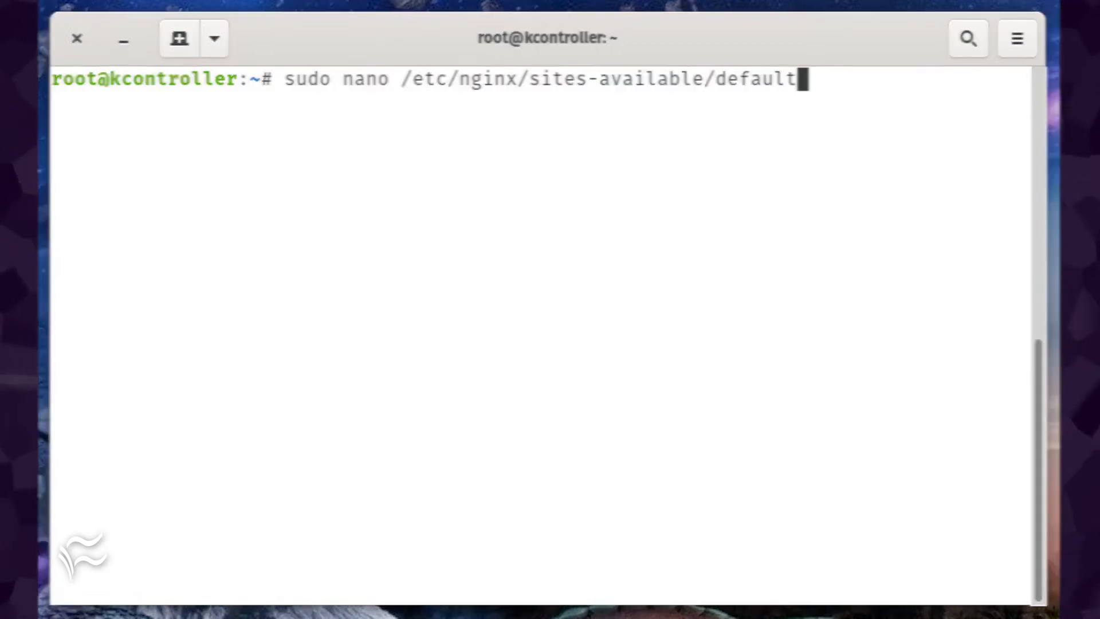
Step: Open /etc/nginx/sites-available/default in nano as root
{"action": "key", "text": "Return"}
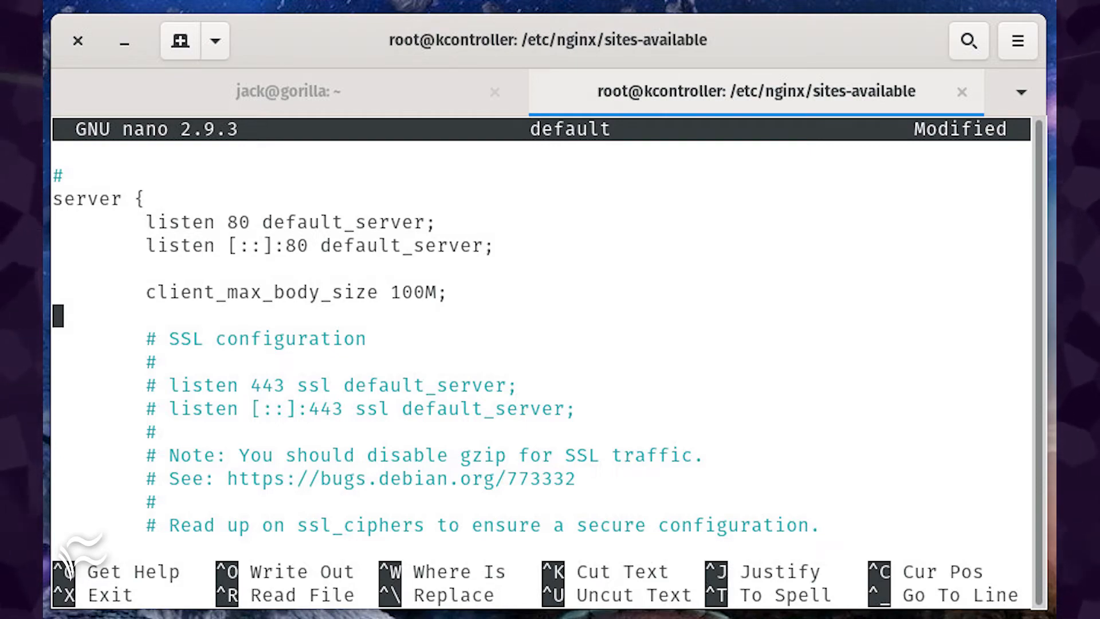
Step: Scroll down the default site file to the location /uploads block
{"action": "scroll", "scroll_direction": "down", "scroll_amount": 3}
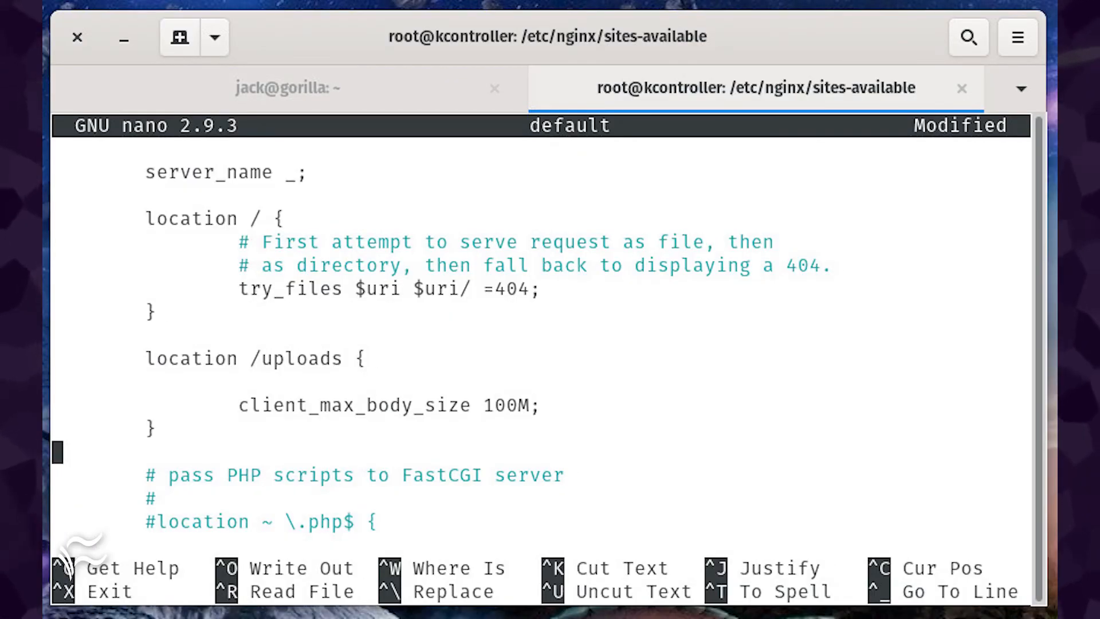